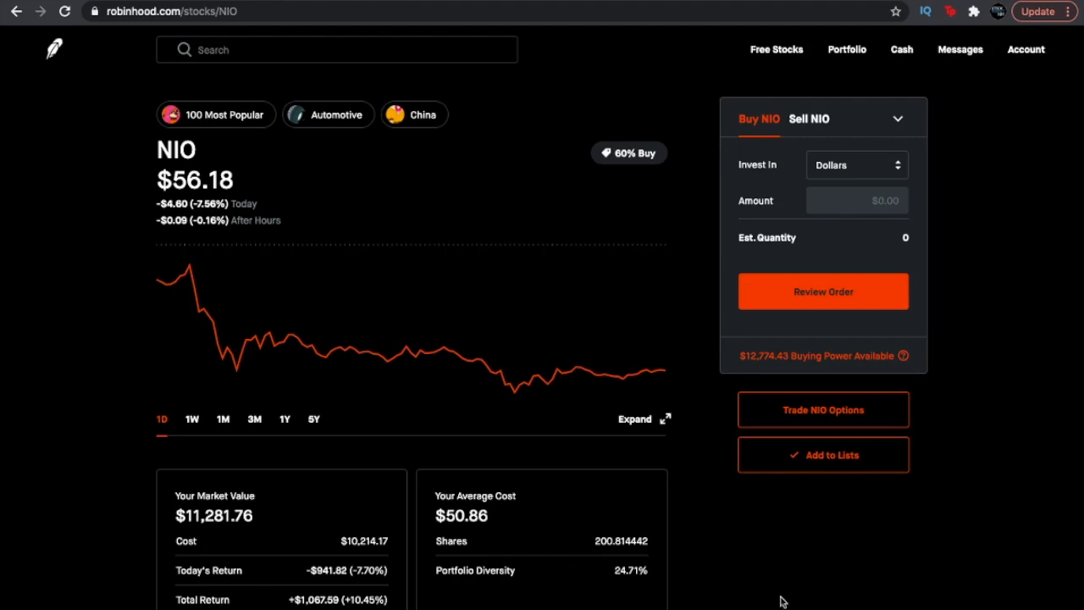
scroll(down, 3)
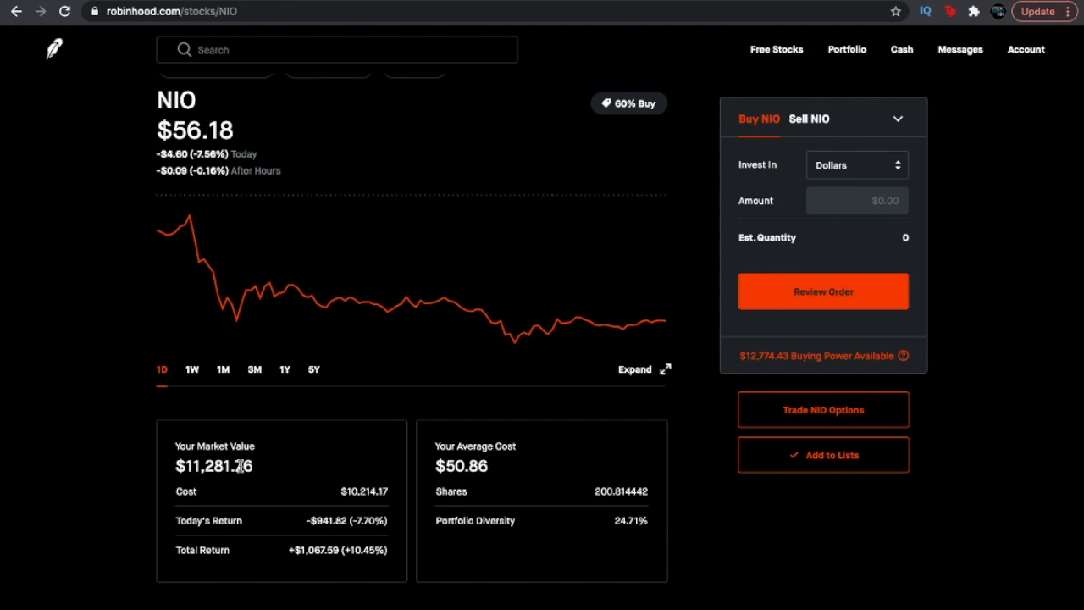
mouse_move(265, 409)
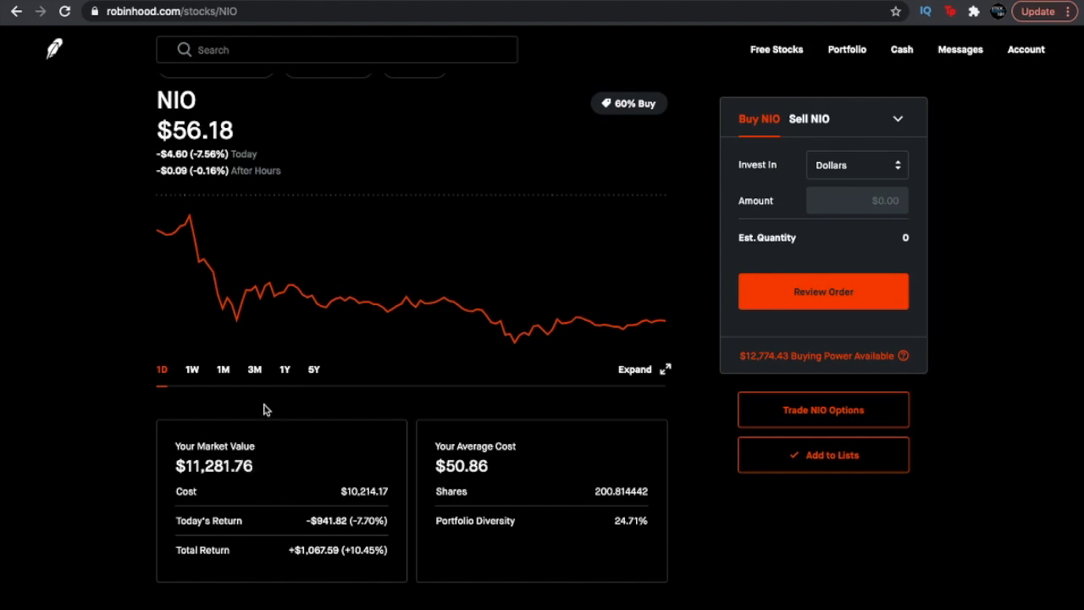
scroll(up, 3)
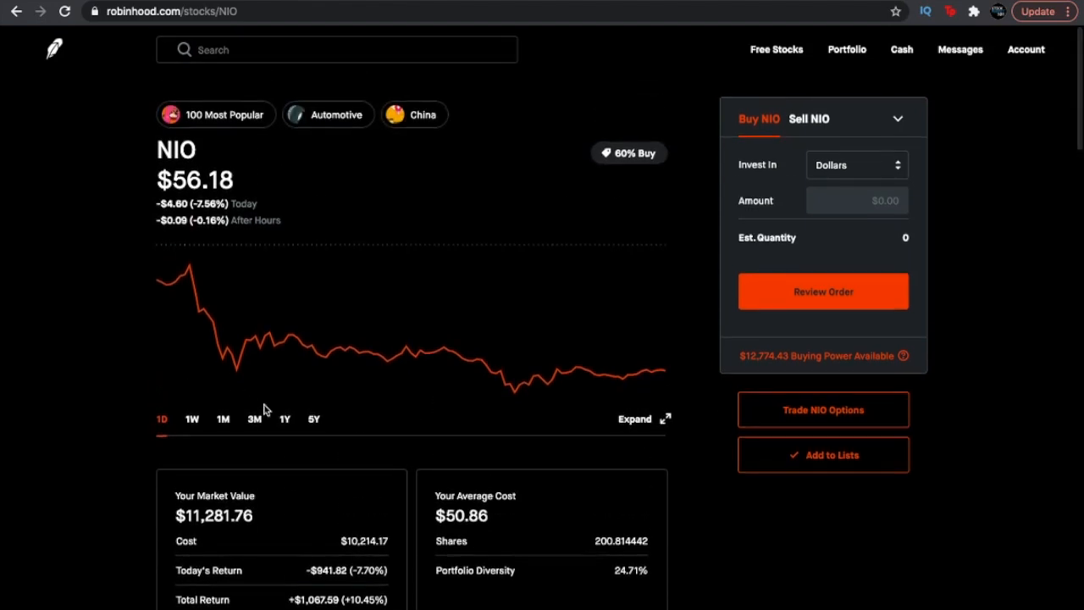